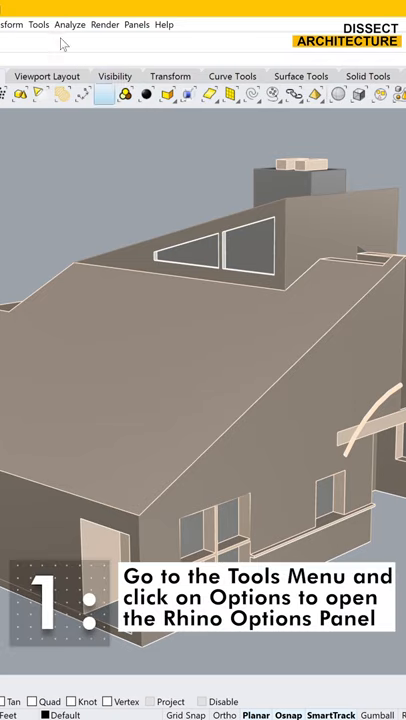
- Bring up Rhino Options from the Tools menu
{"action": "left_click", "coordinate": [38, 24]}
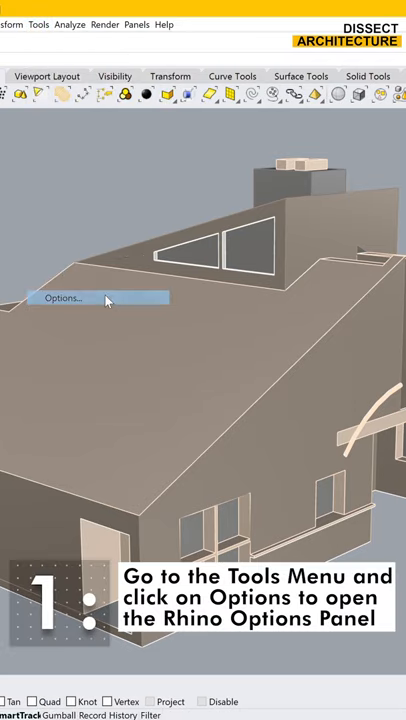
{"action": "left_click", "coordinate": [62, 298]}
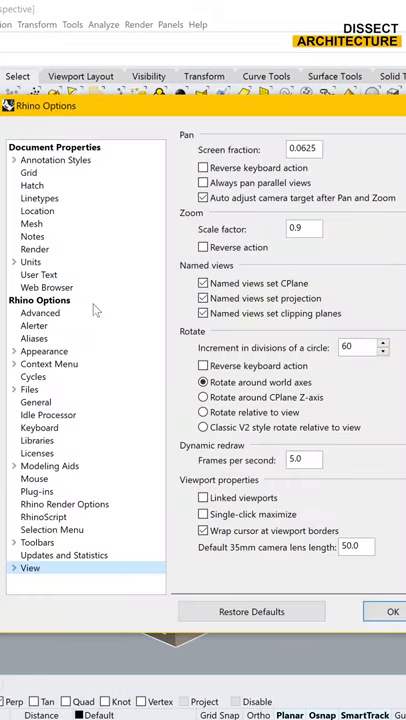
- On the Files page, enable autosave with a 15-minute save interval
{"action": "left_click", "coordinate": [28, 388]}
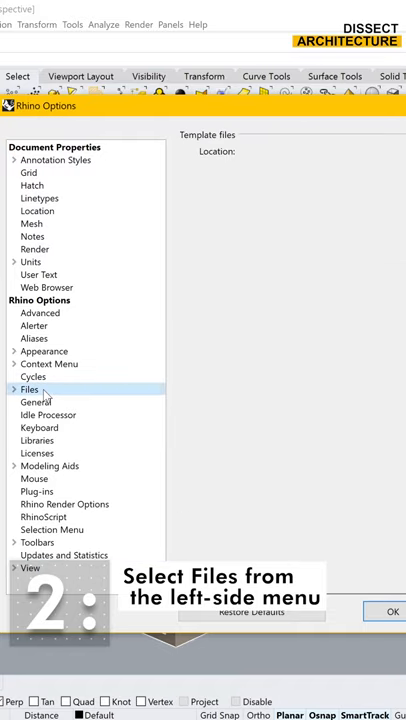
{"action": "left_click", "coordinate": [28, 388]}
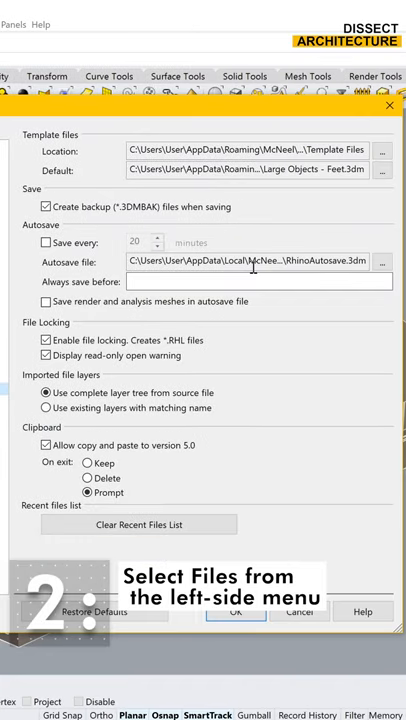
{"action": "left_click", "coordinate": [46, 242]}
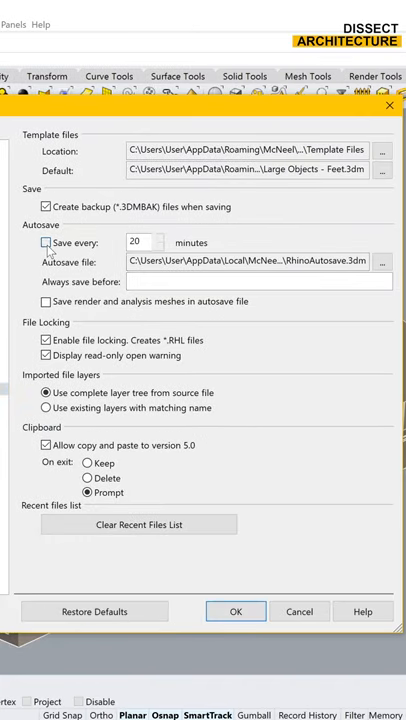
{"action": "left_click", "coordinate": [46, 244]}
{"action": "type", "text": "15"}
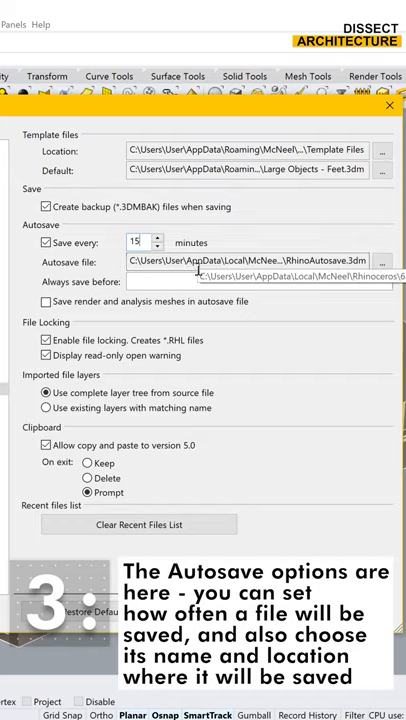
- Add Make2D and MergeAllFaces to 'Always save before' and confirm with OK
{"action": "left_click", "coordinate": [244, 280]}
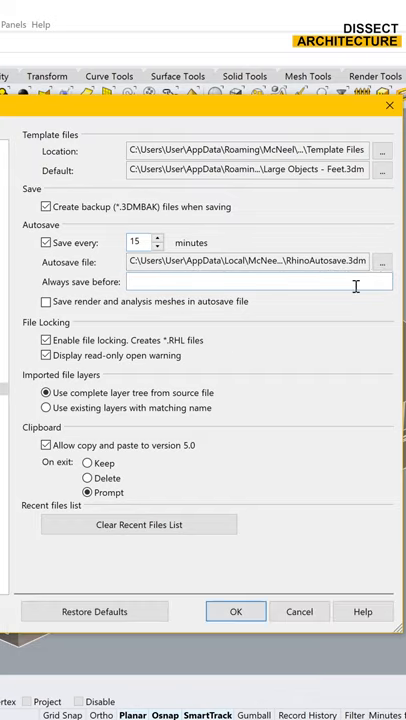
{"action": "type", "text": "Make2D, M"}
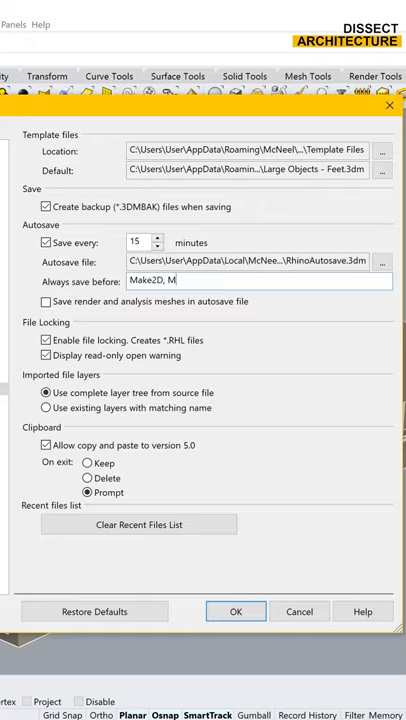
{"action": "type", "text": "ergeAll"}
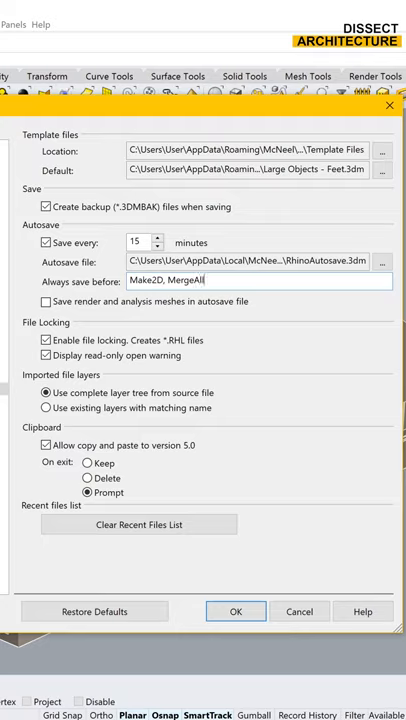
{"action": "type", "text": "Faces"}
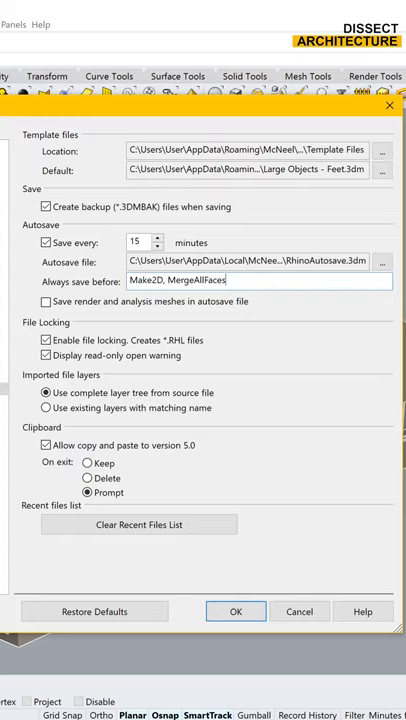
{"action": "left_click", "coordinate": [236, 610]}
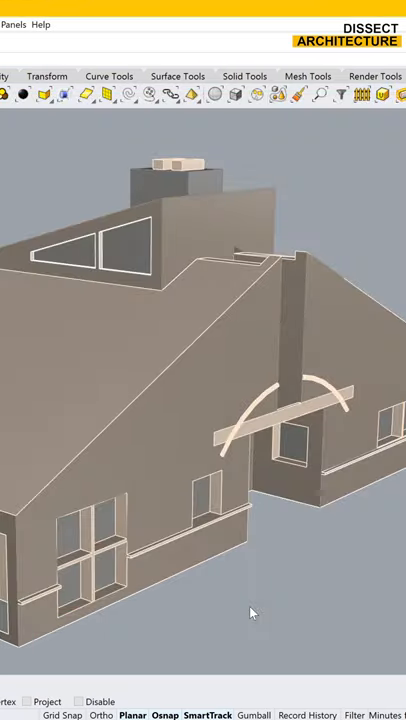